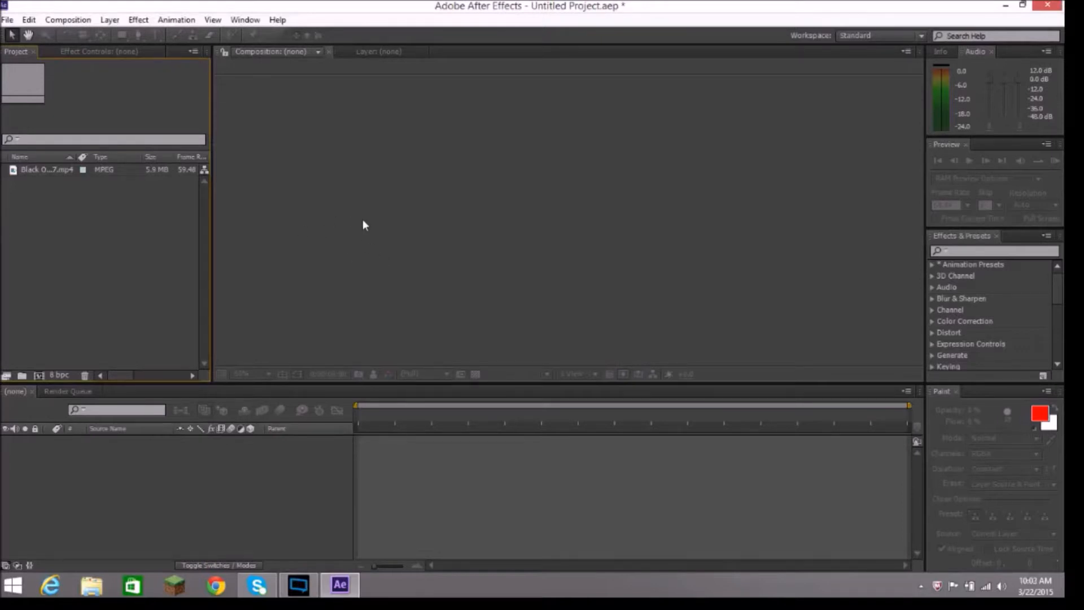
mouse_move(325, 210)
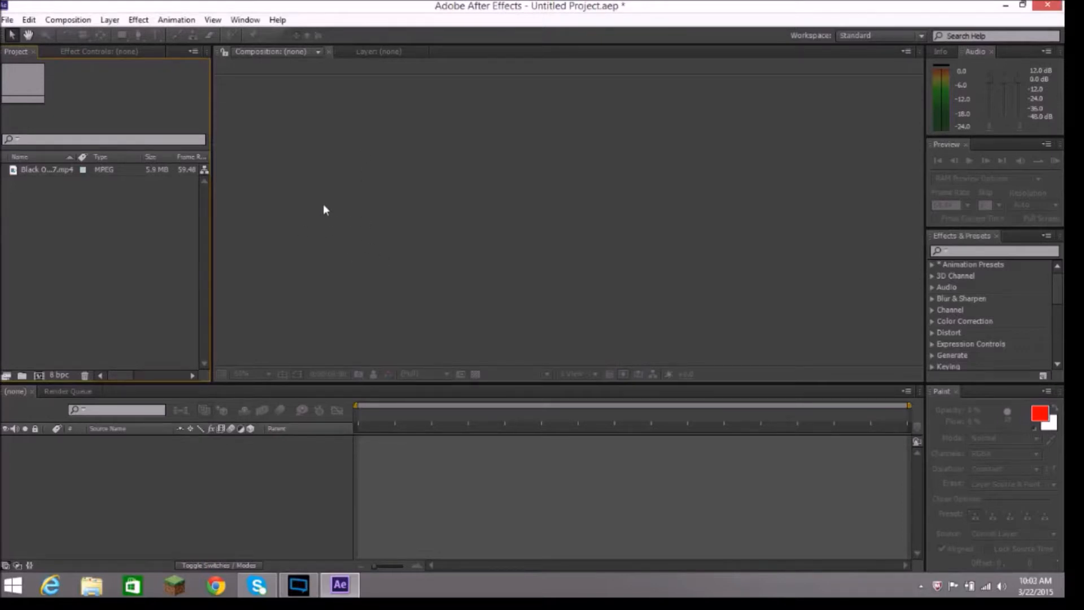
mouse_move(45, 196)
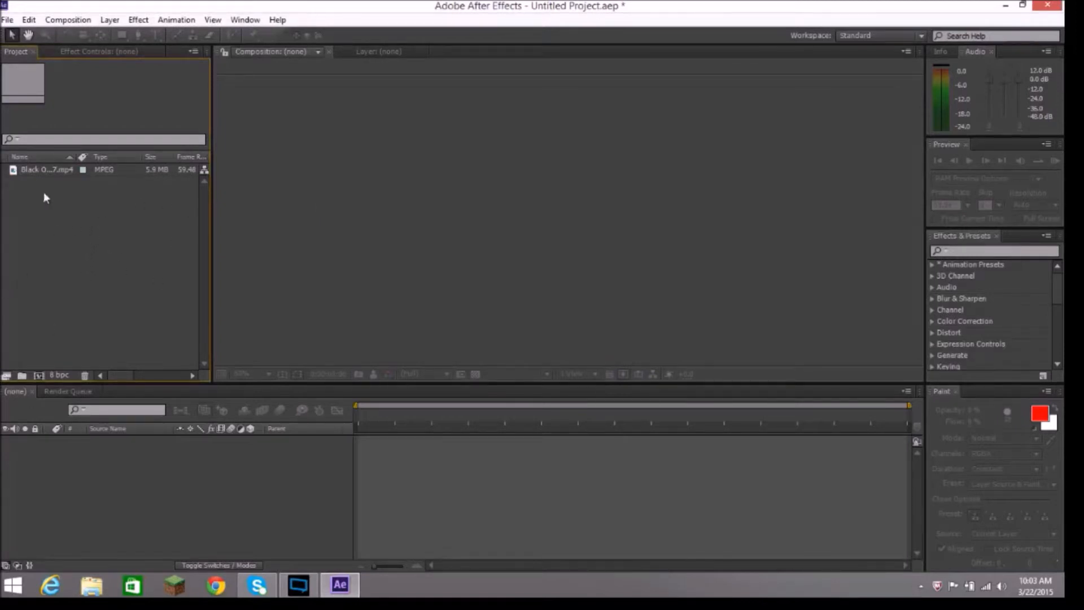
mouse_move(33, 176)
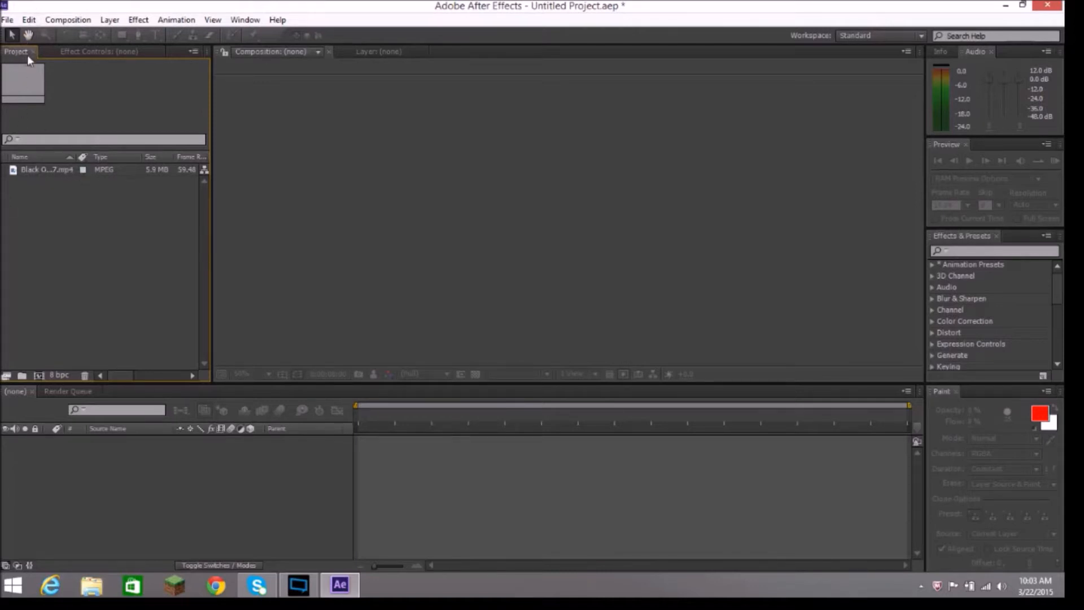
mouse_move(60, 195)
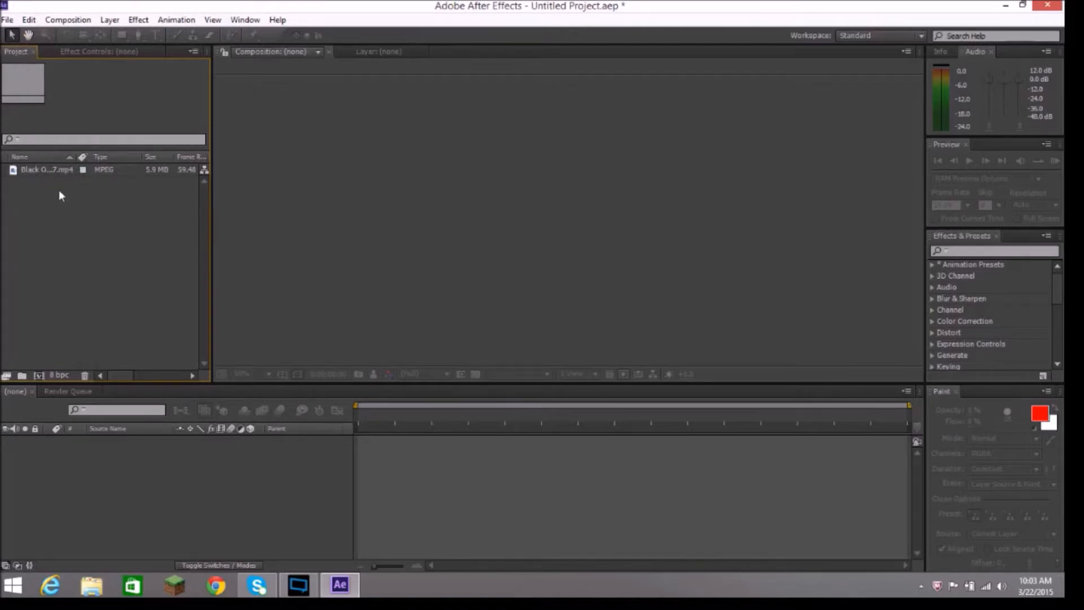
mouse_move(59, 179)
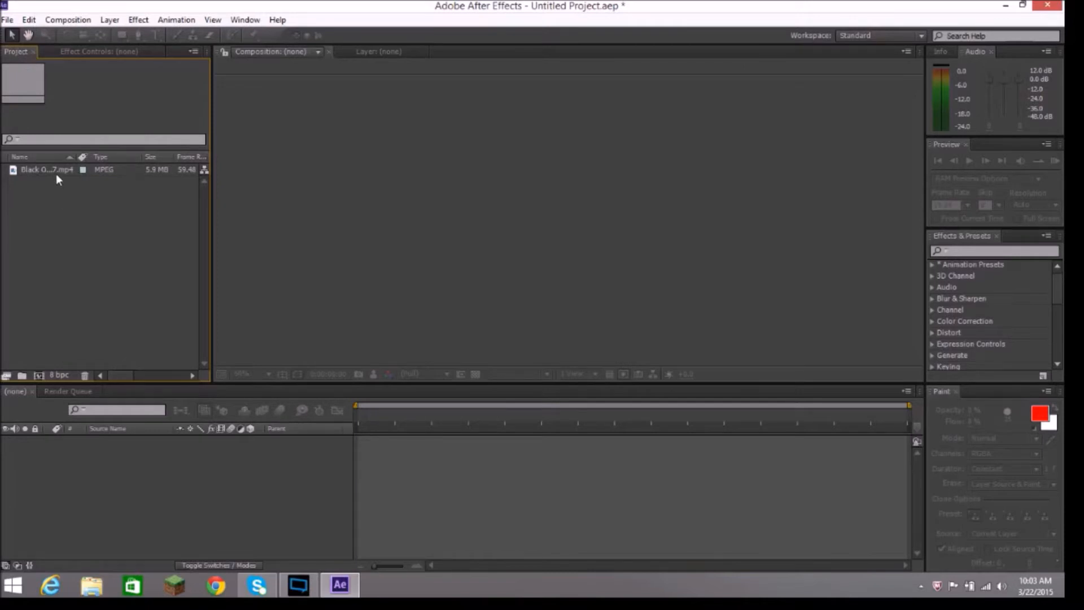
- Select the imported 1280×720 gameplay MP4 in the Project panel for the new composition
left_click(8, 19)
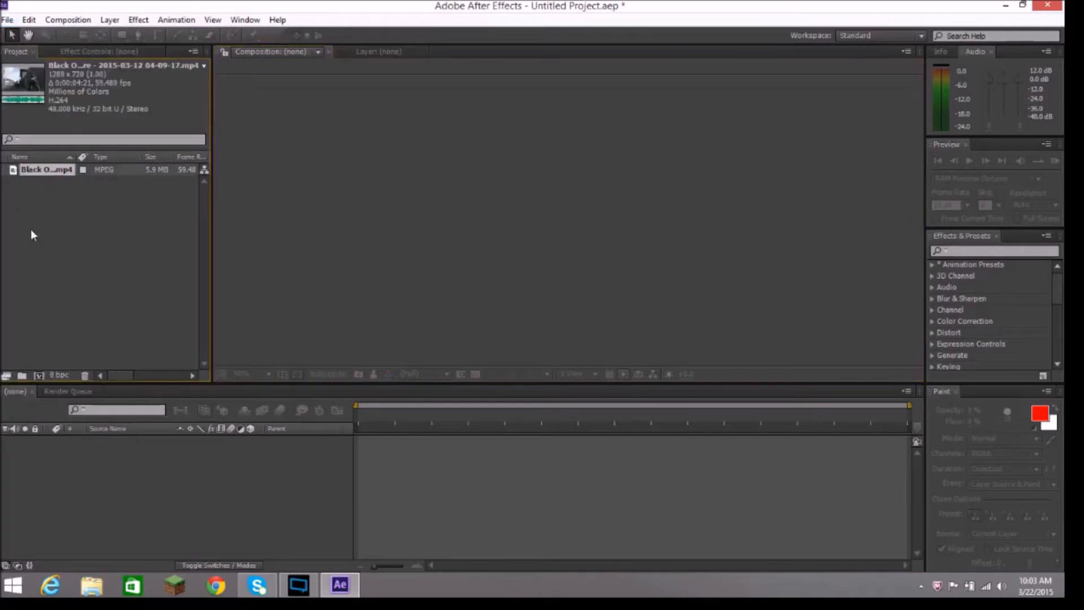
mouse_move(55, 172)
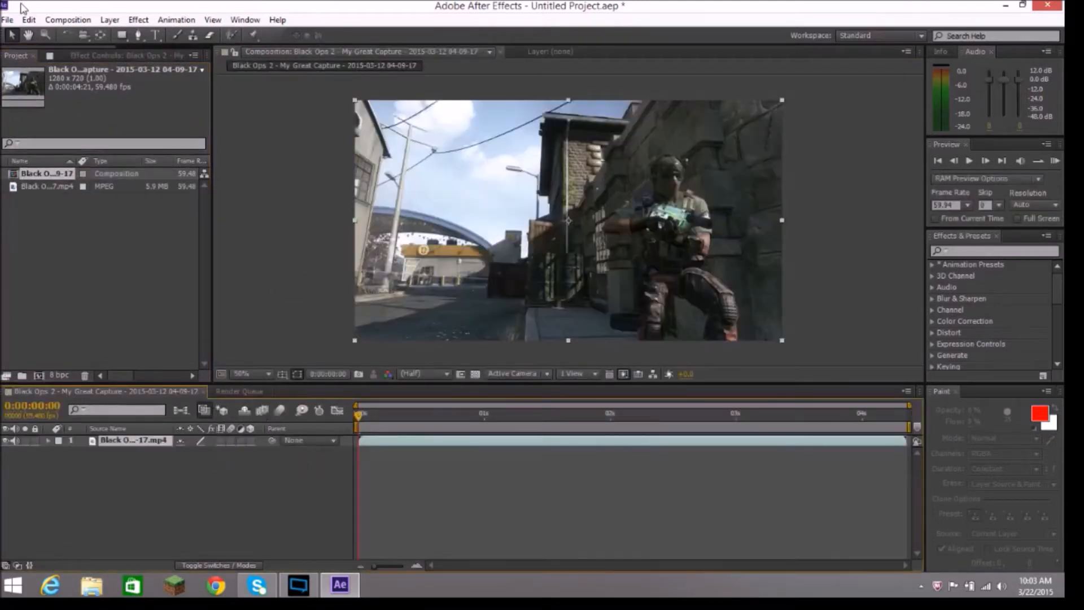
- Set the composition's Duration to 0:00:02:21 in Composition Settings and confirm
left_click(68, 19)
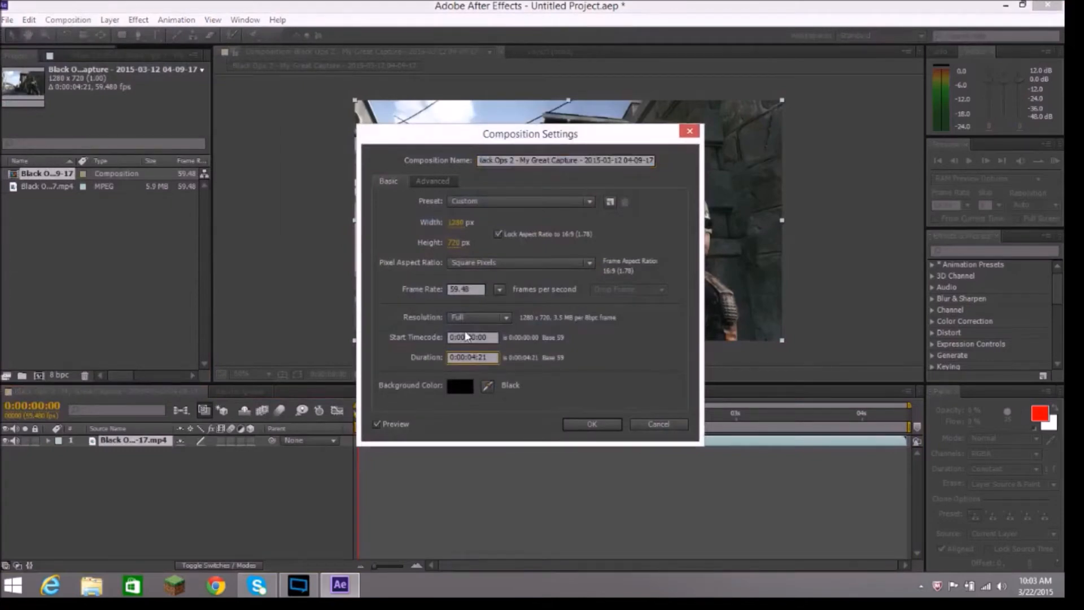
type("0:00:02:21")
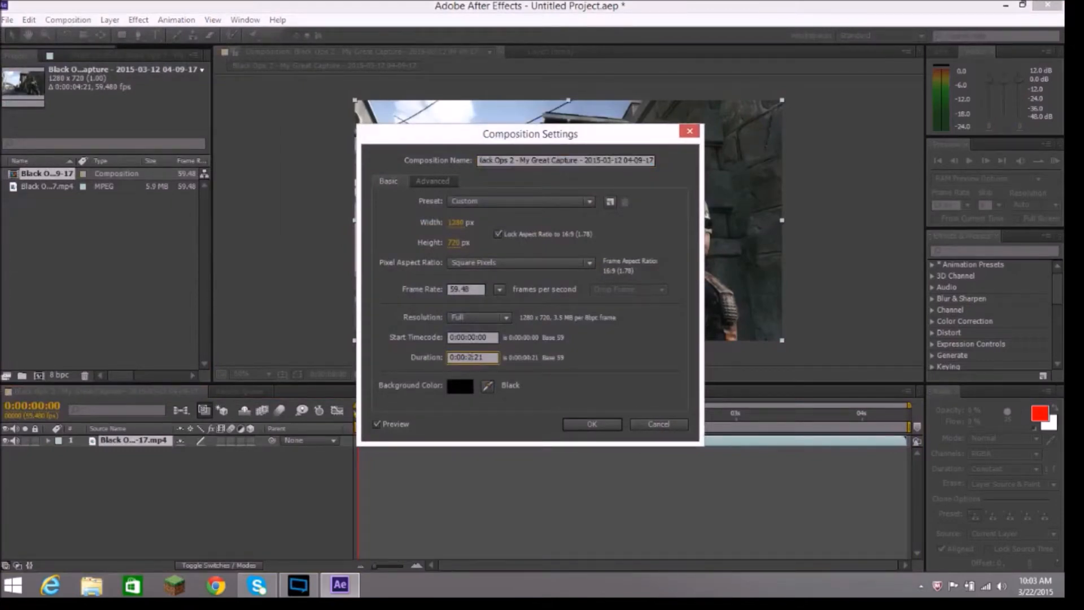
left_click(590, 423)
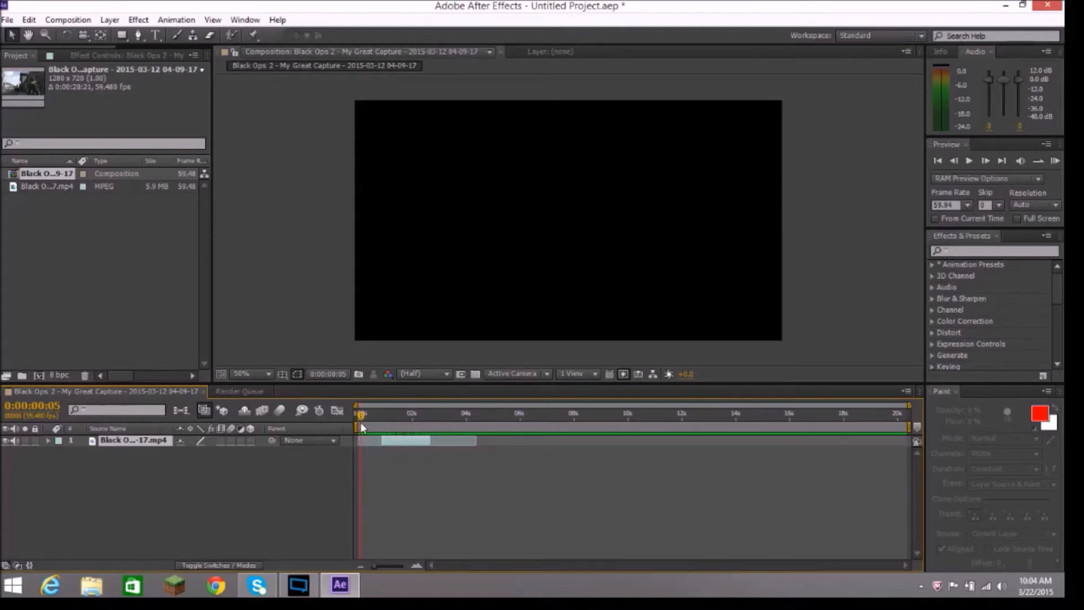
mouse_move(396, 436)
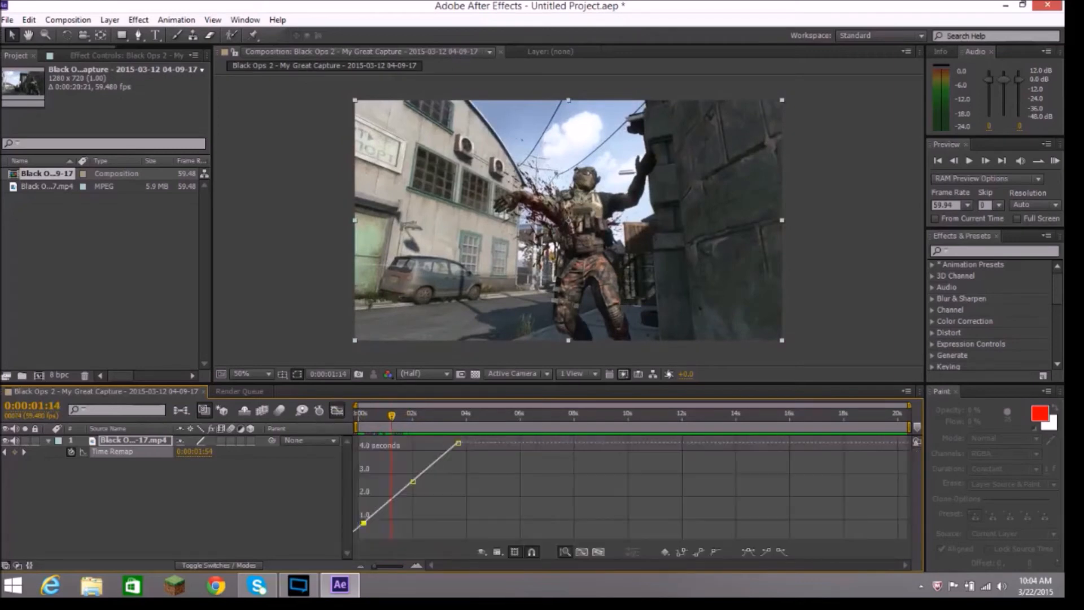
mouse_move(413, 481)
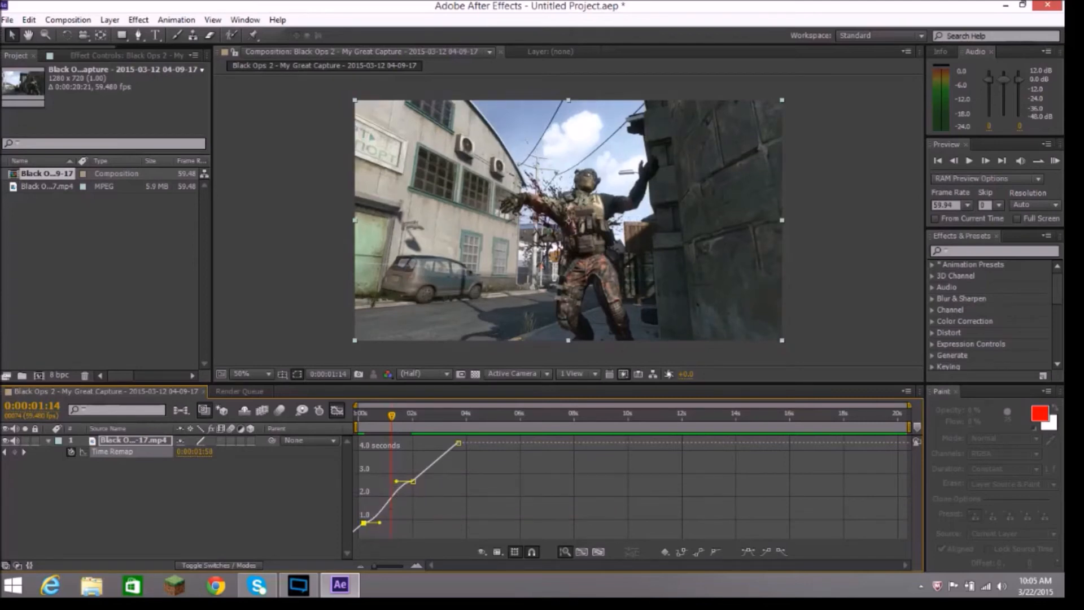
mouse_move(371, 488)
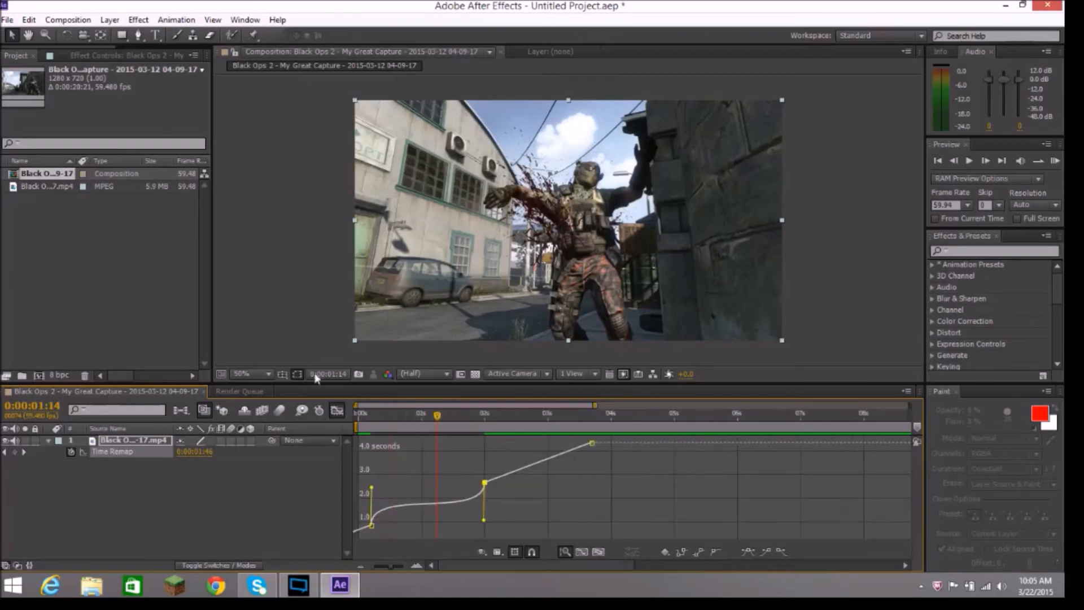
mouse_move(410, 522)
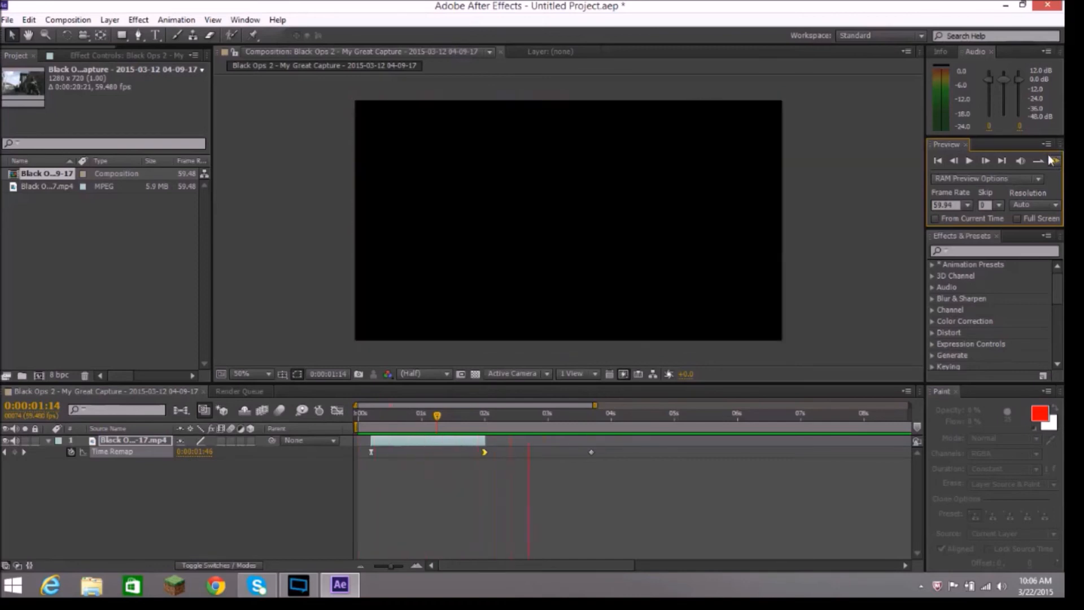
- Run a RAM Preview of the speed-ramped gameplay clip in the viewer
left_click(1053, 160)
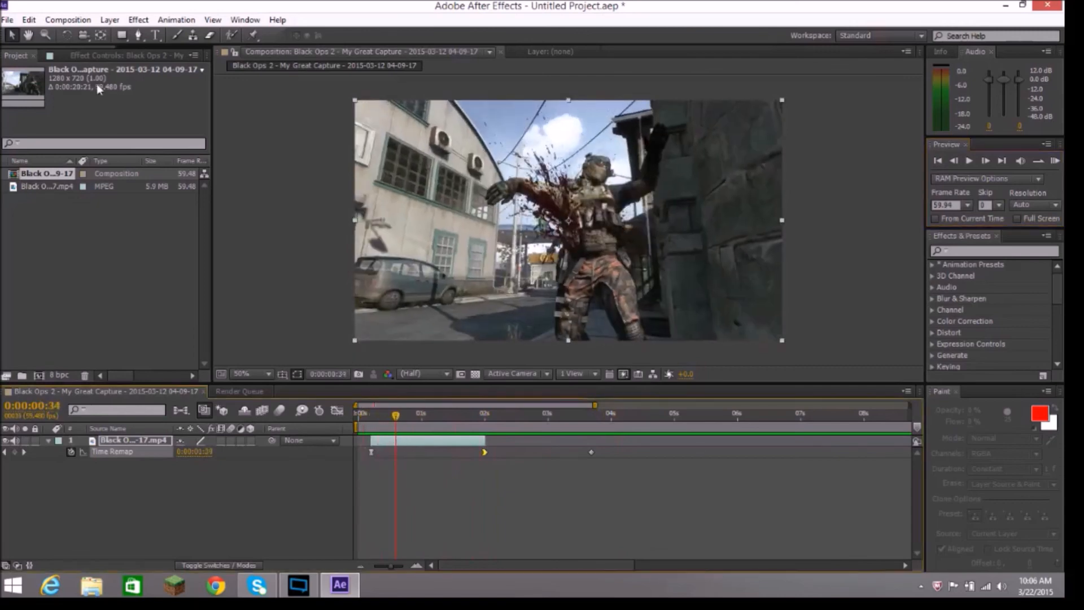
mouse_move(104, 100)
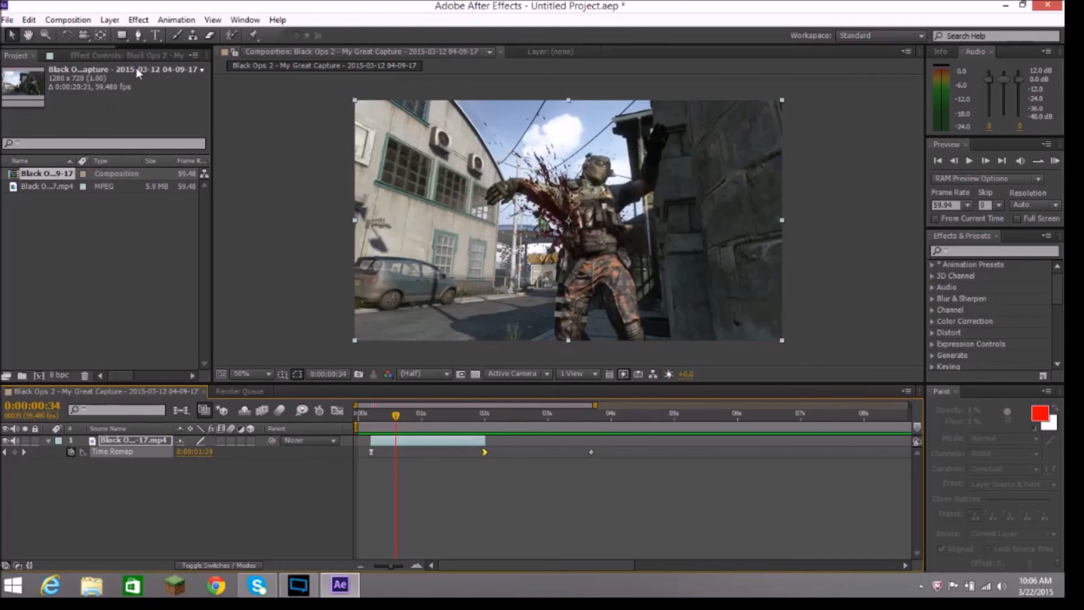
mouse_move(7, 17)
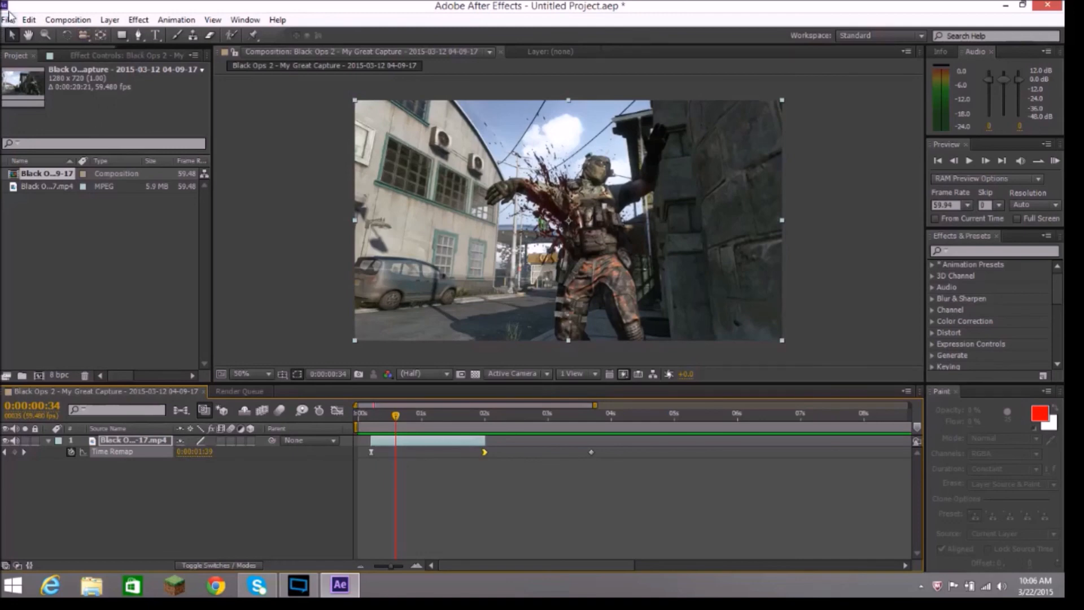